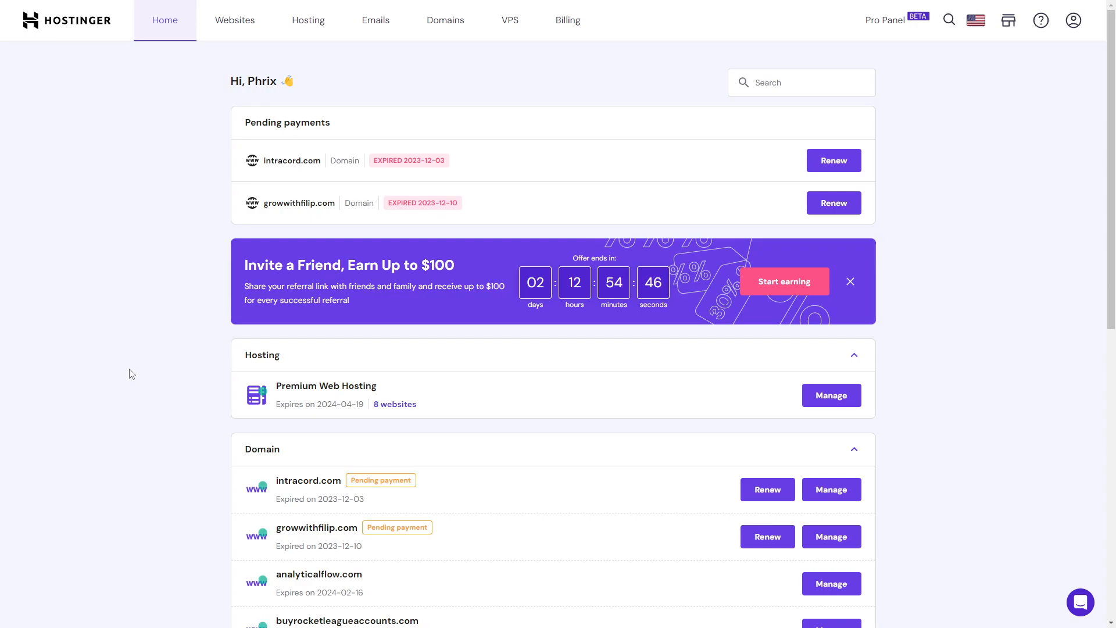
mouse_move(140, 361)
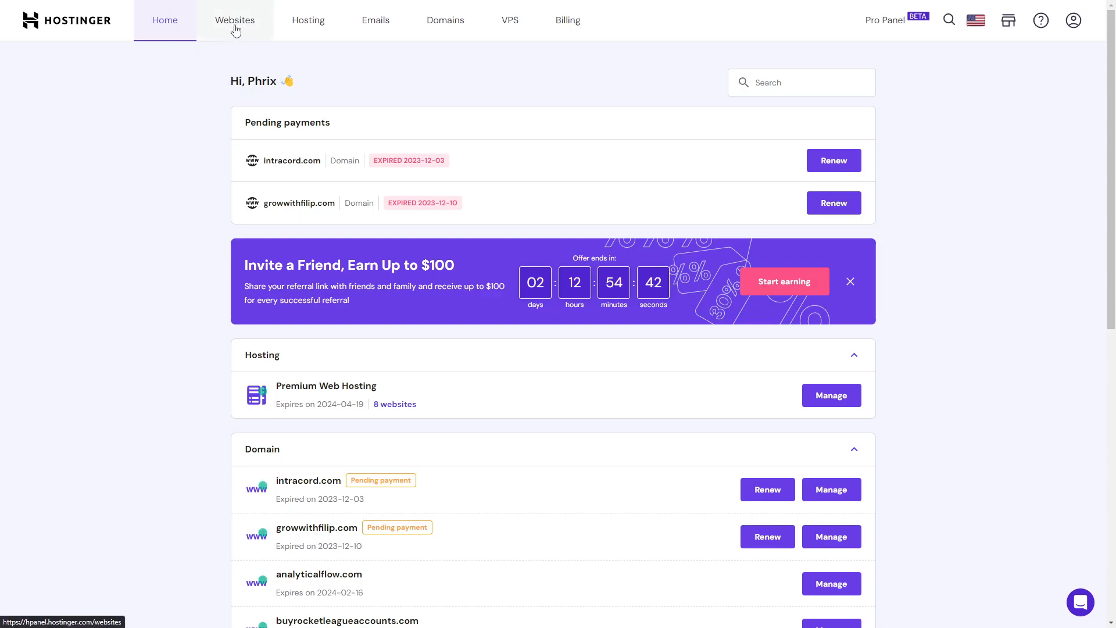
- Show the Websites list with all sites on the Premium Web Hosting plan
left_click(234, 20)
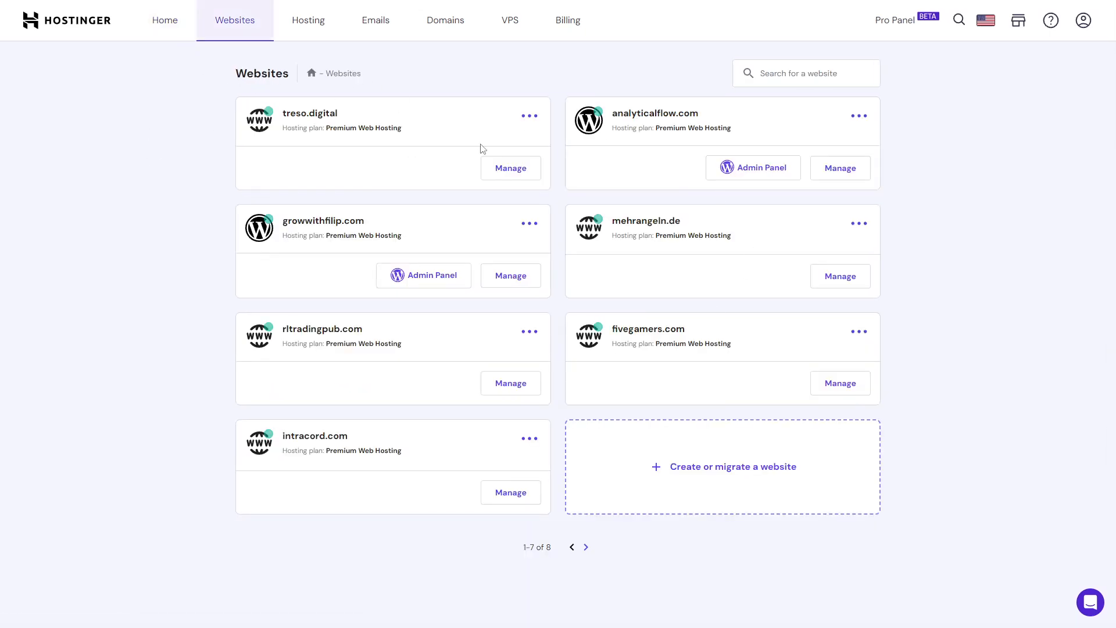
mouse_move(653, 519)
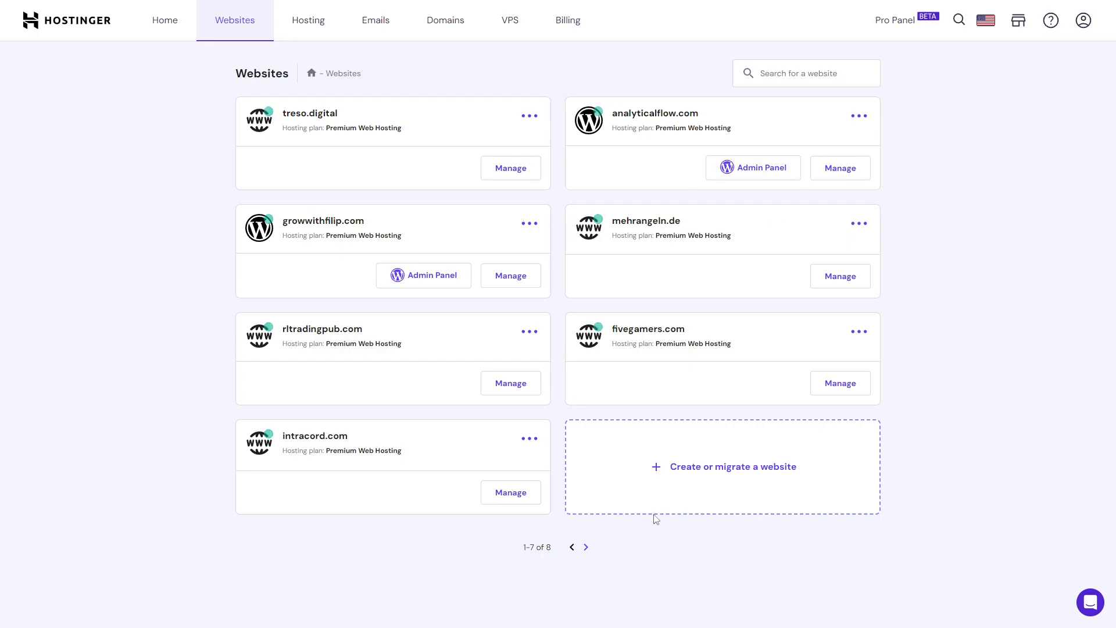
mouse_move(707, 482)
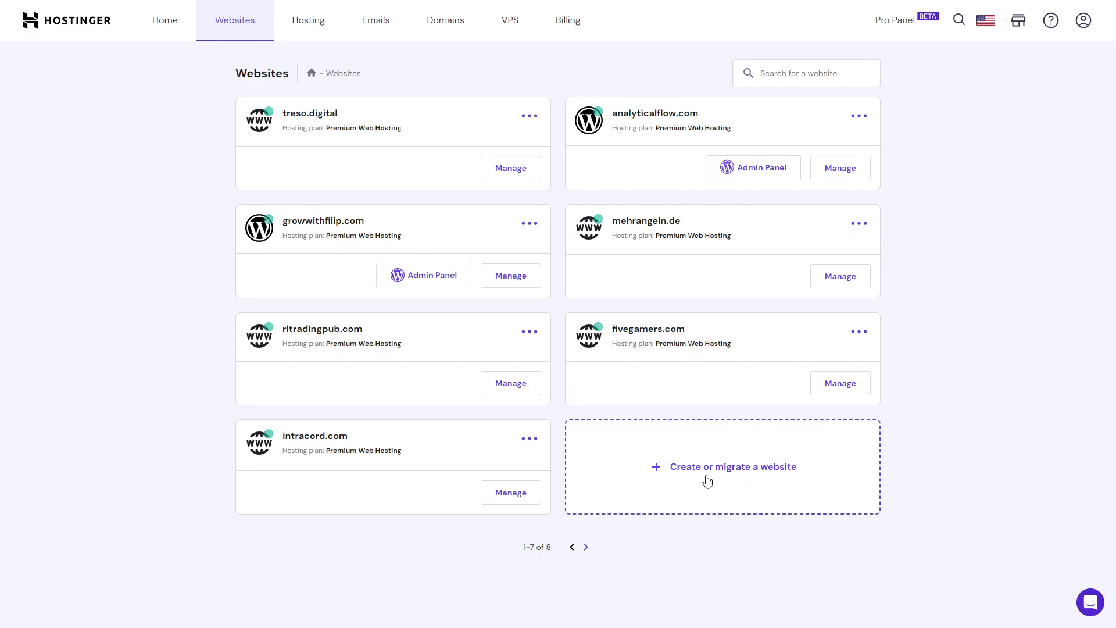
- Start adding a website and skip the personalization question to reach create-or-migrate
left_click(720, 466)
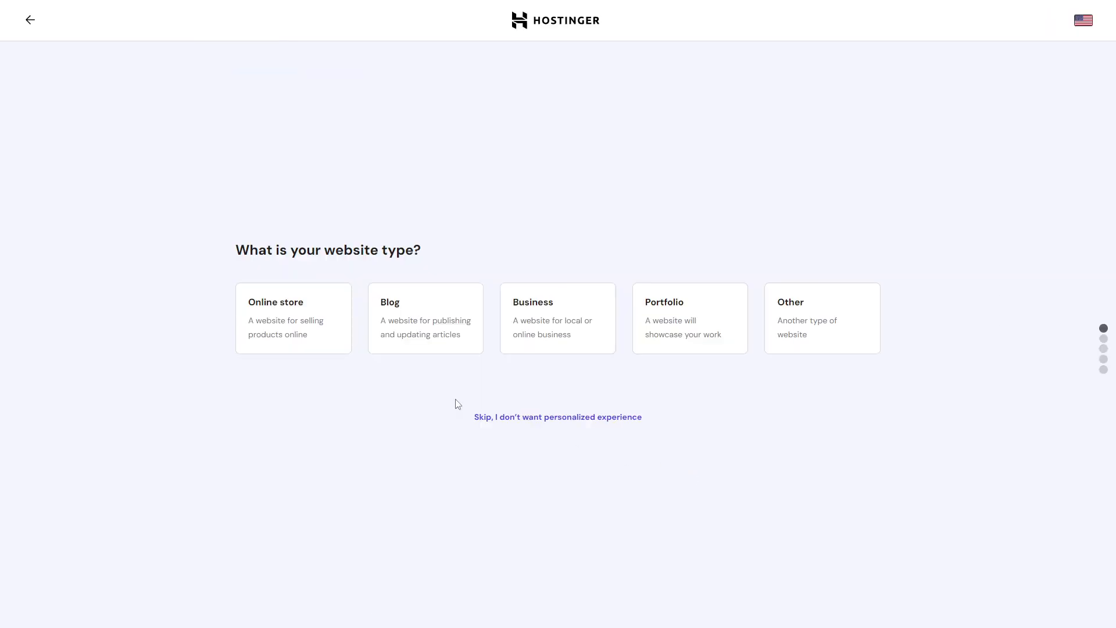
mouse_move(705, 365)
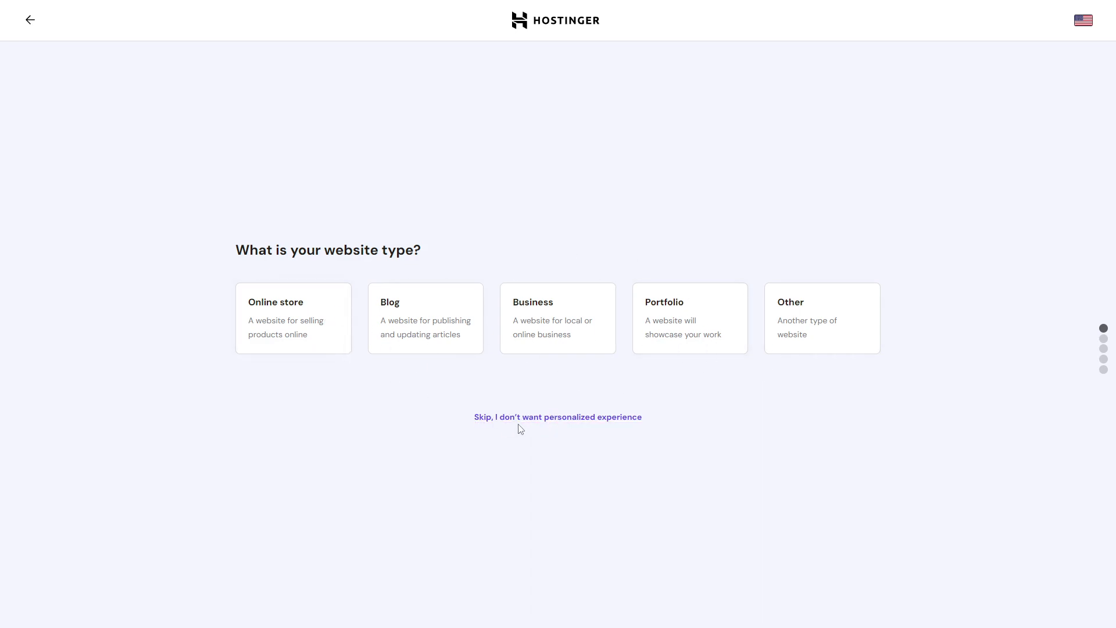
left_click(557, 416)
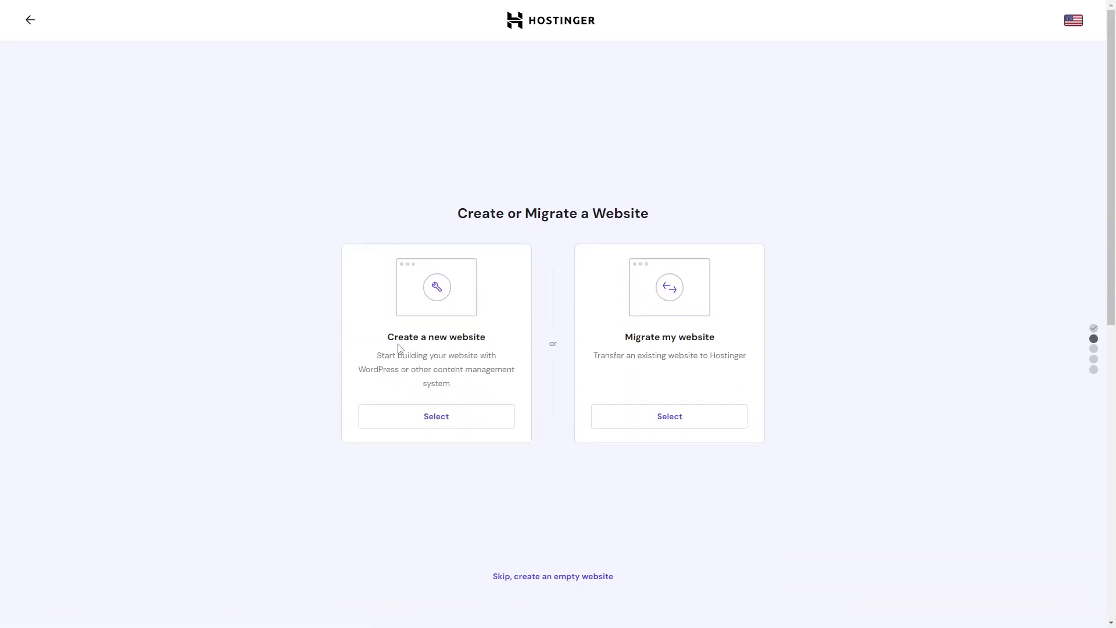
mouse_move(465, 355)
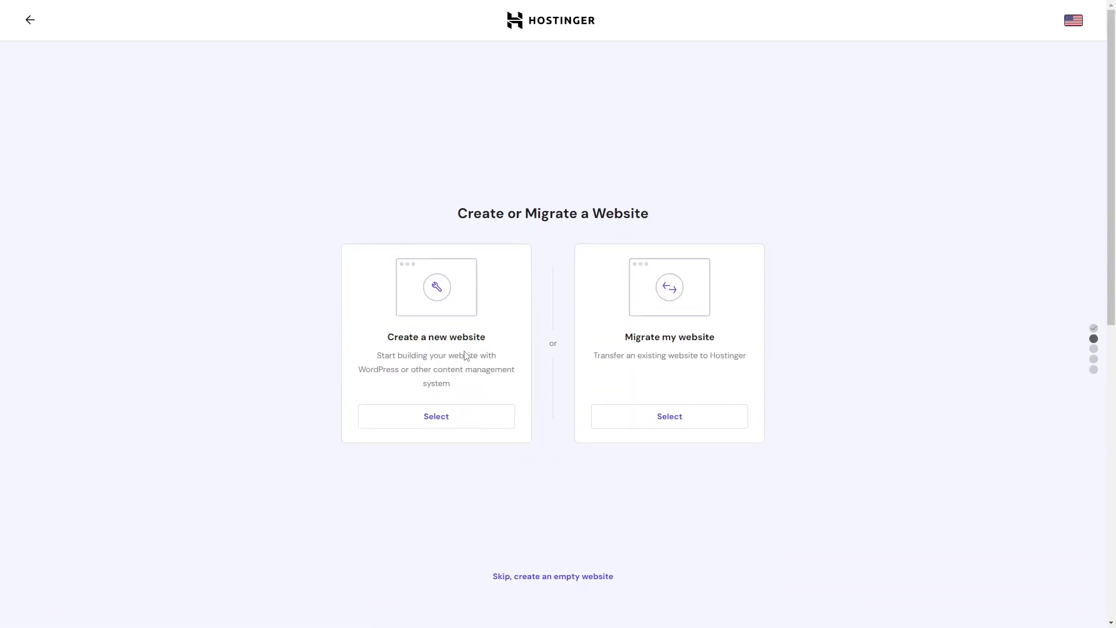
left_click_drag(377, 356, 497, 355)
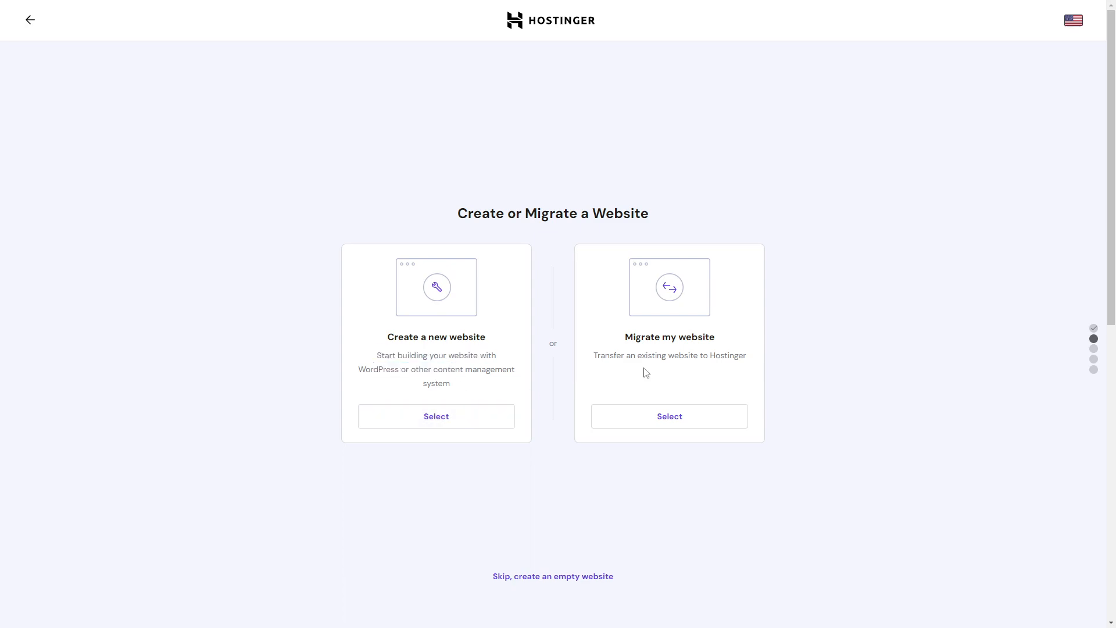
mouse_move(606, 359)
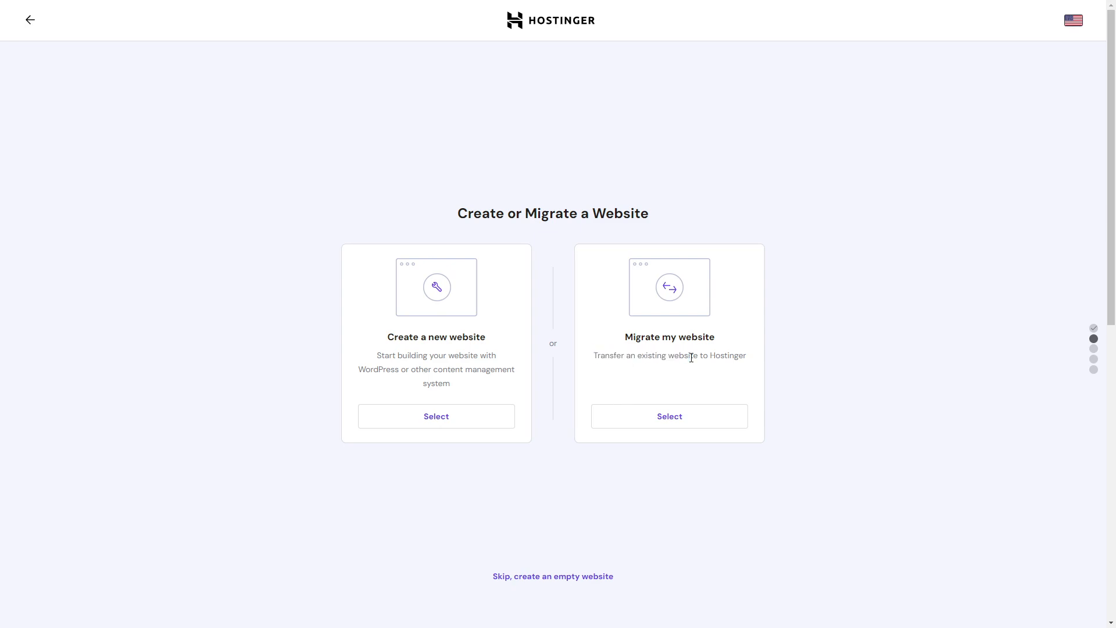
mouse_move(668, 416)
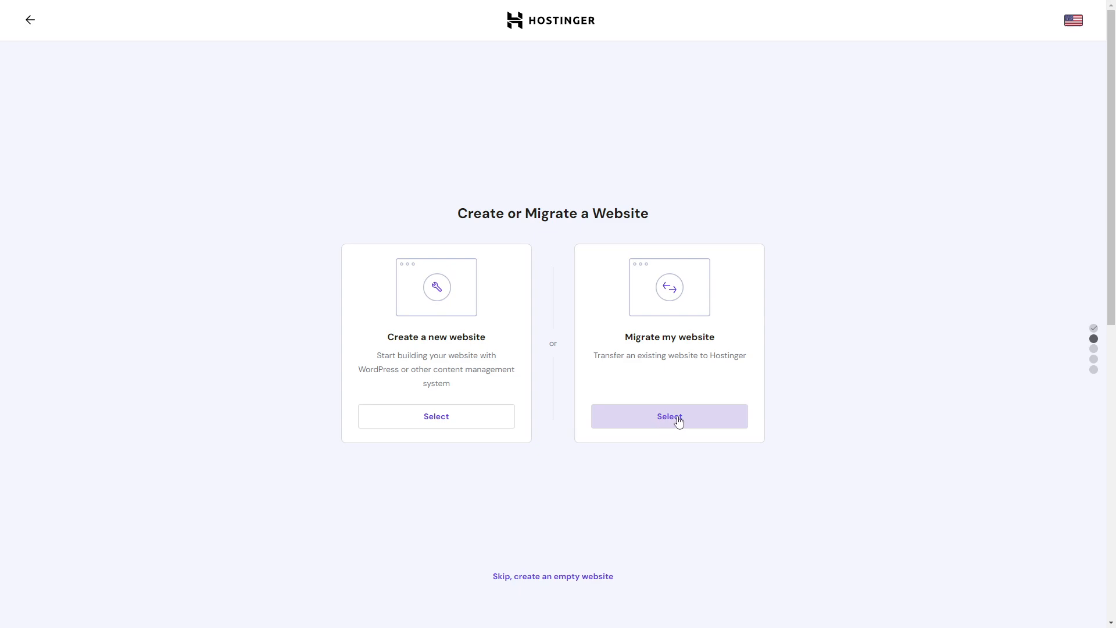
- Choose Migrate my website via Upload Website, showing the .zip/.tar/.gz 256MB archive instructions
left_click(667, 416)
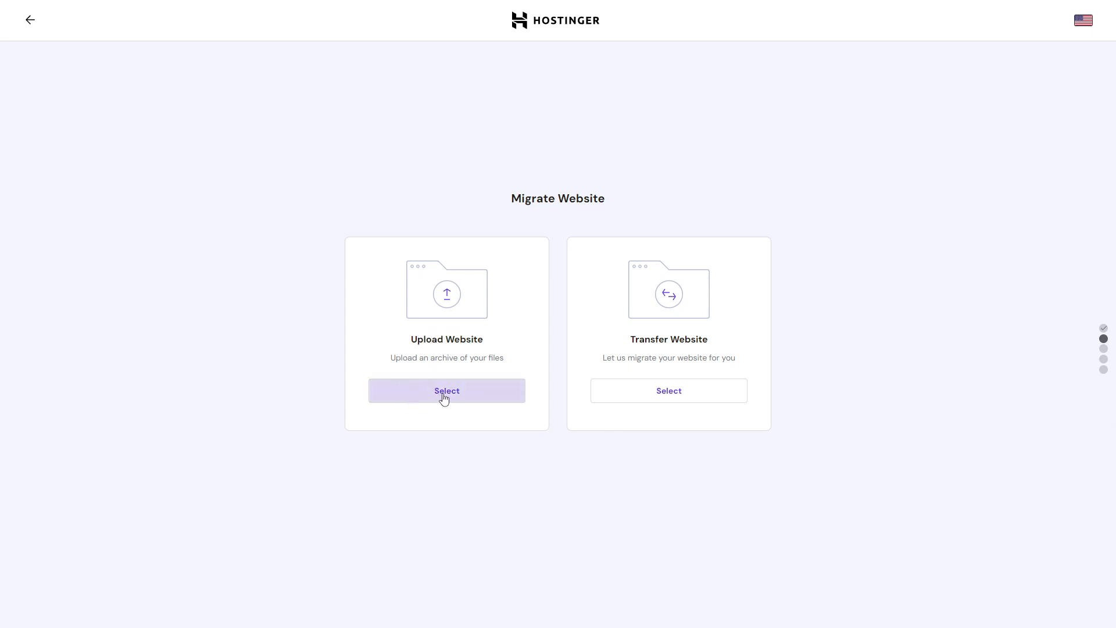
left_click(447, 390)
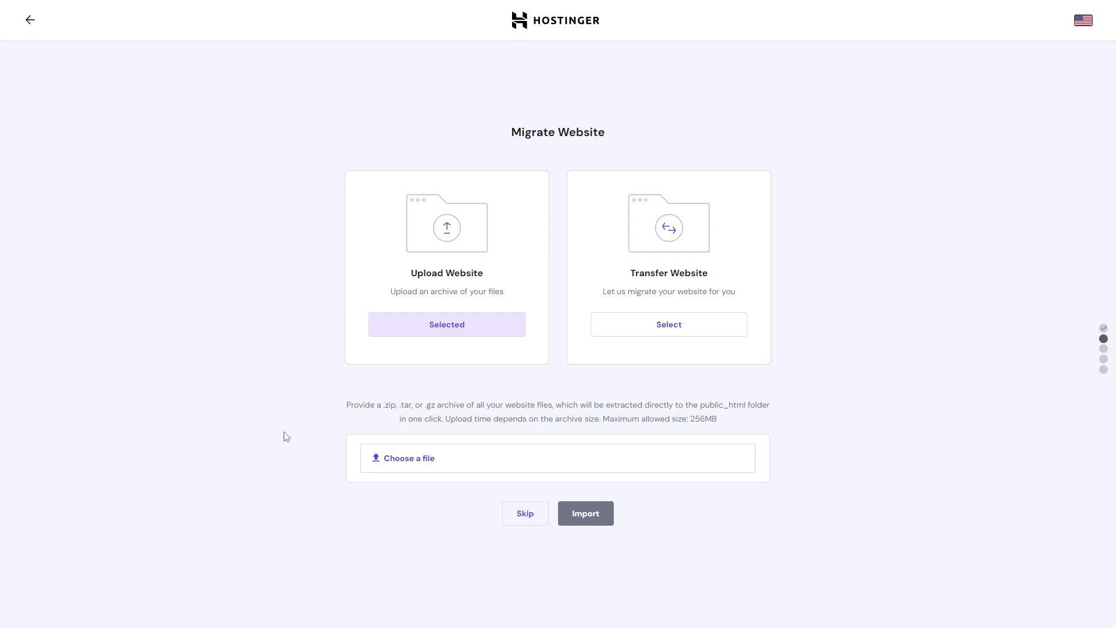
mouse_move(268, 426)
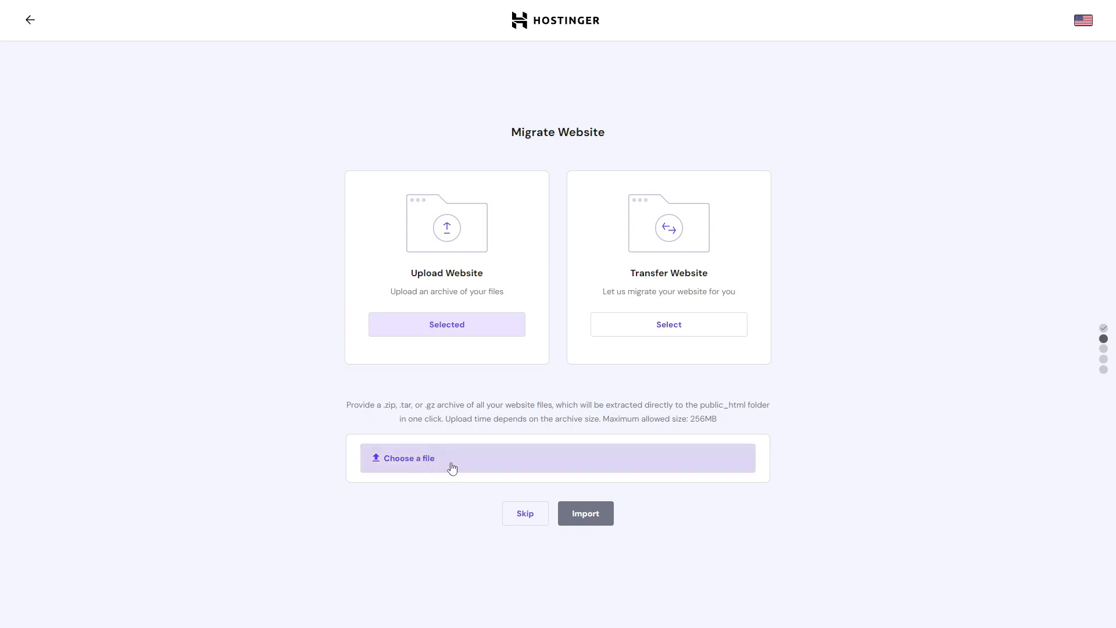
mouse_move(437, 442)
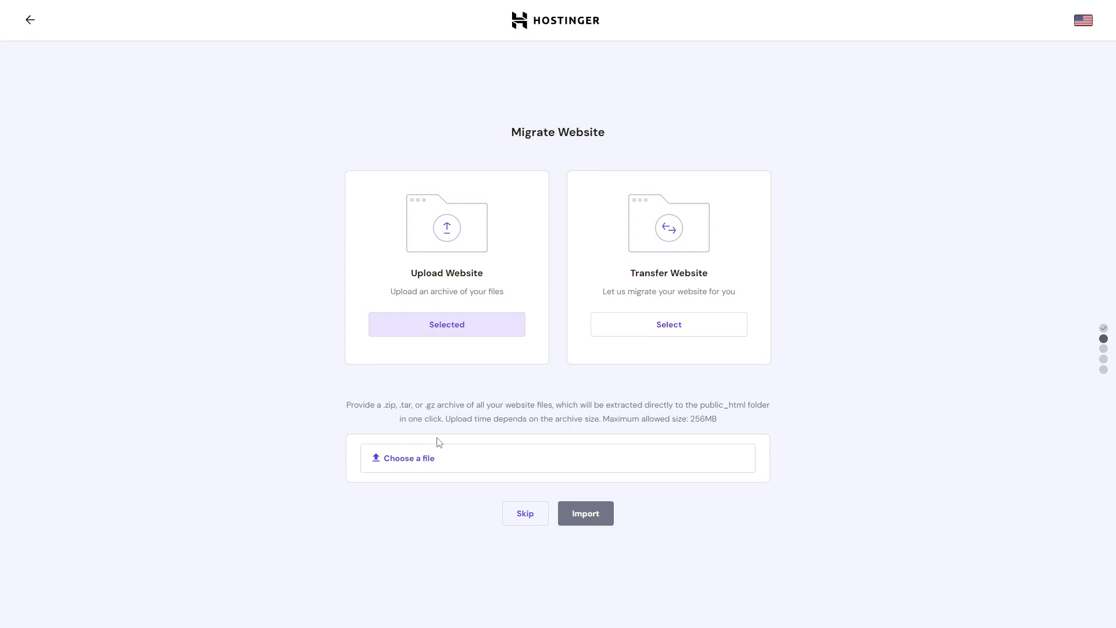
double_click(391, 404)
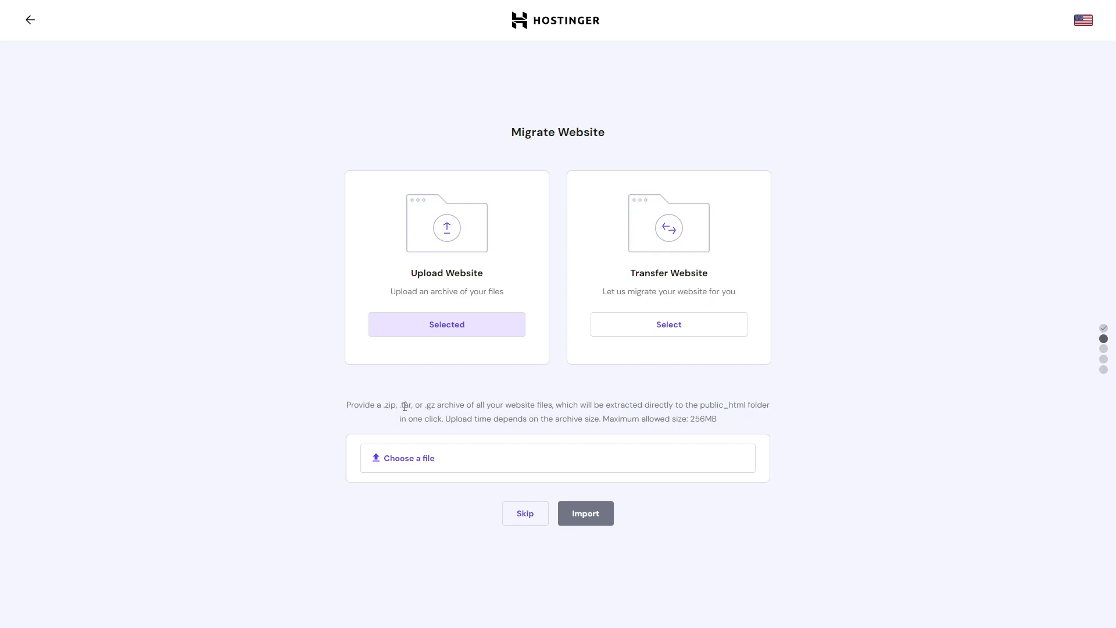
left_click_drag(381, 404, 434, 404)
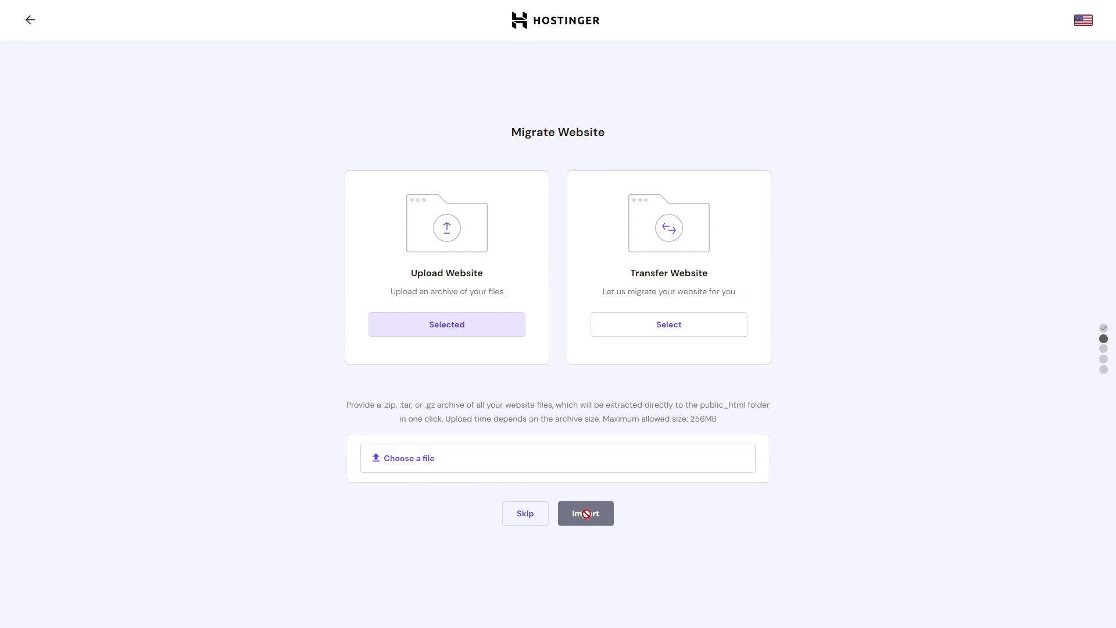
mouse_move(870, 322)
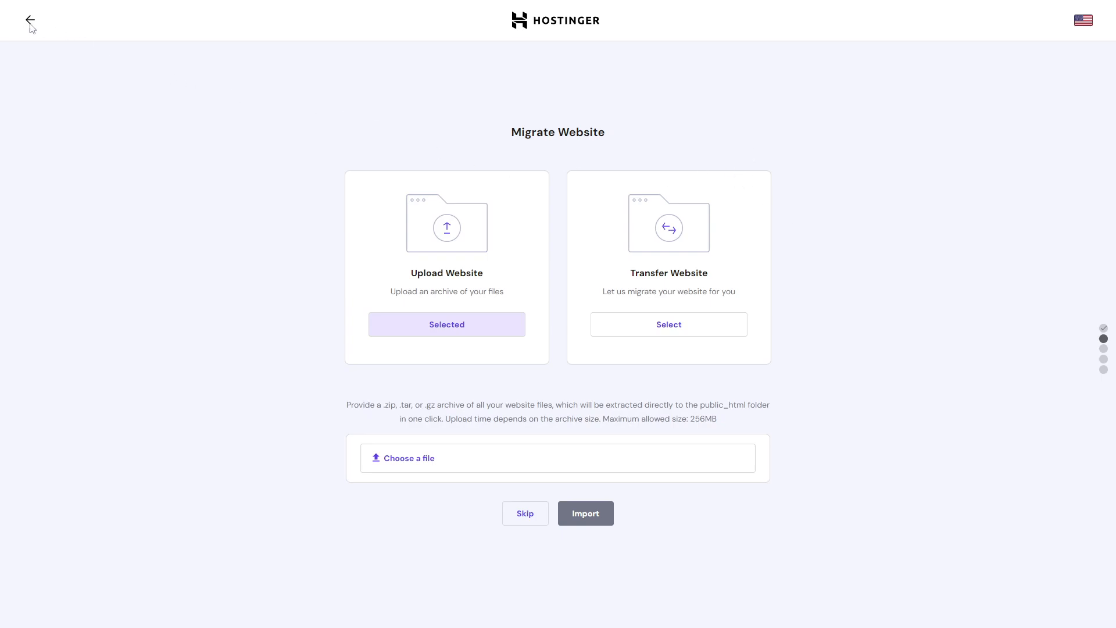
- Leave migration, go through Hosting to a website's dashboard and its file manager
left_click(30, 20)
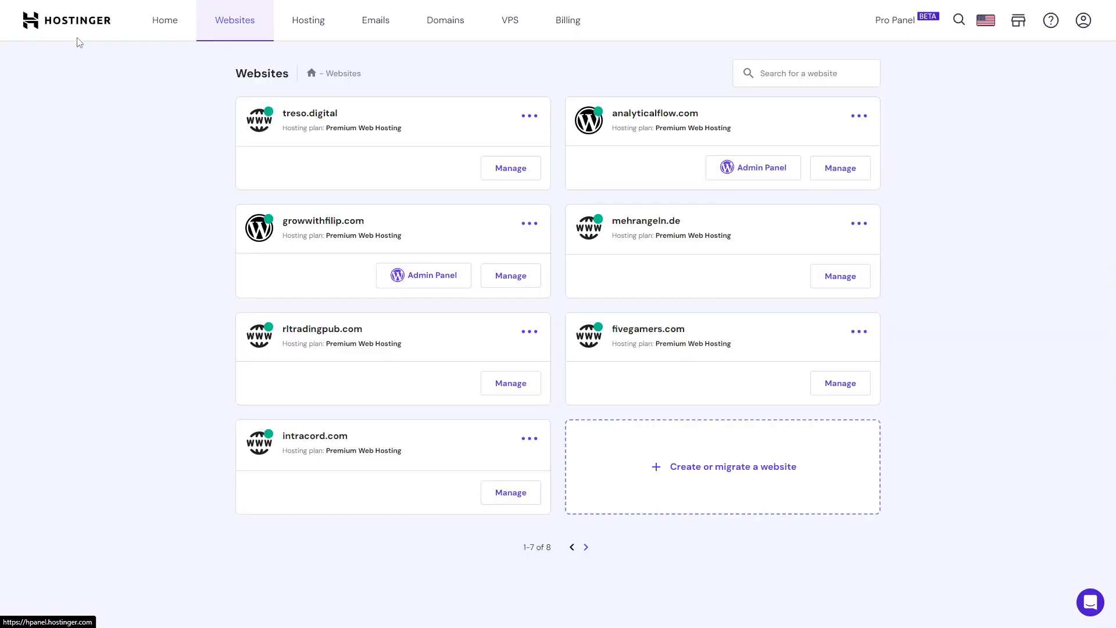
mouse_move(376, 20)
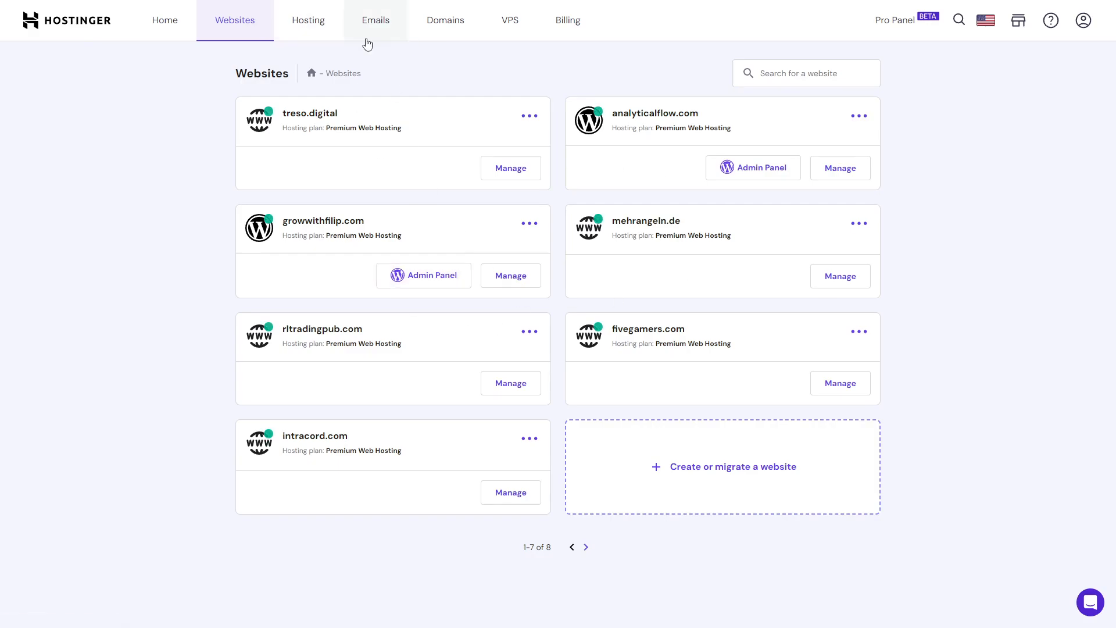
left_click(308, 20)
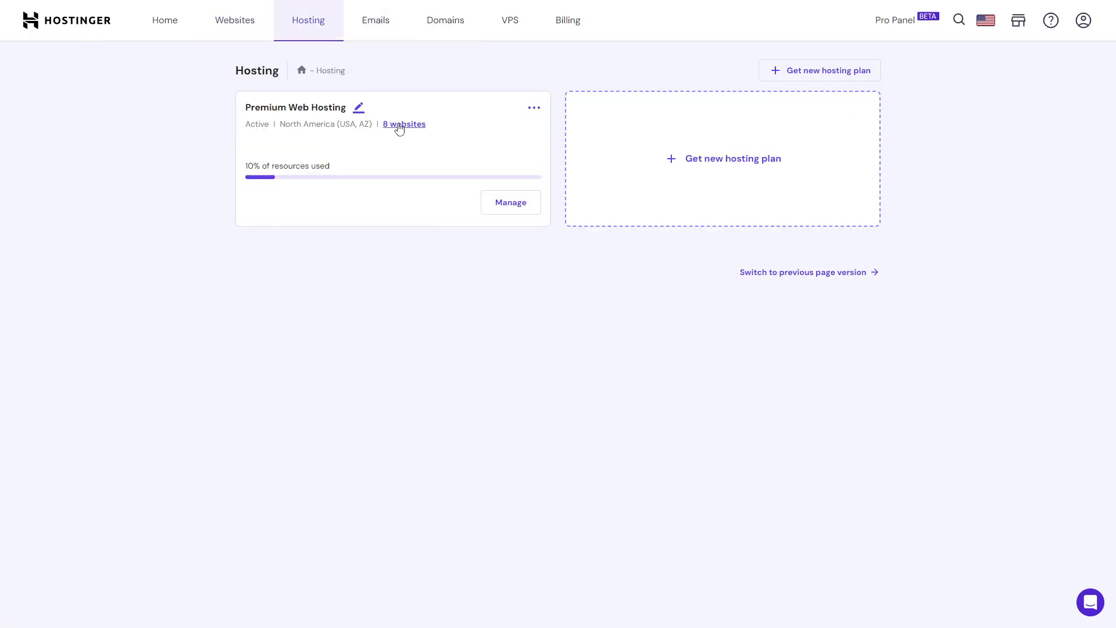
left_click(403, 125)
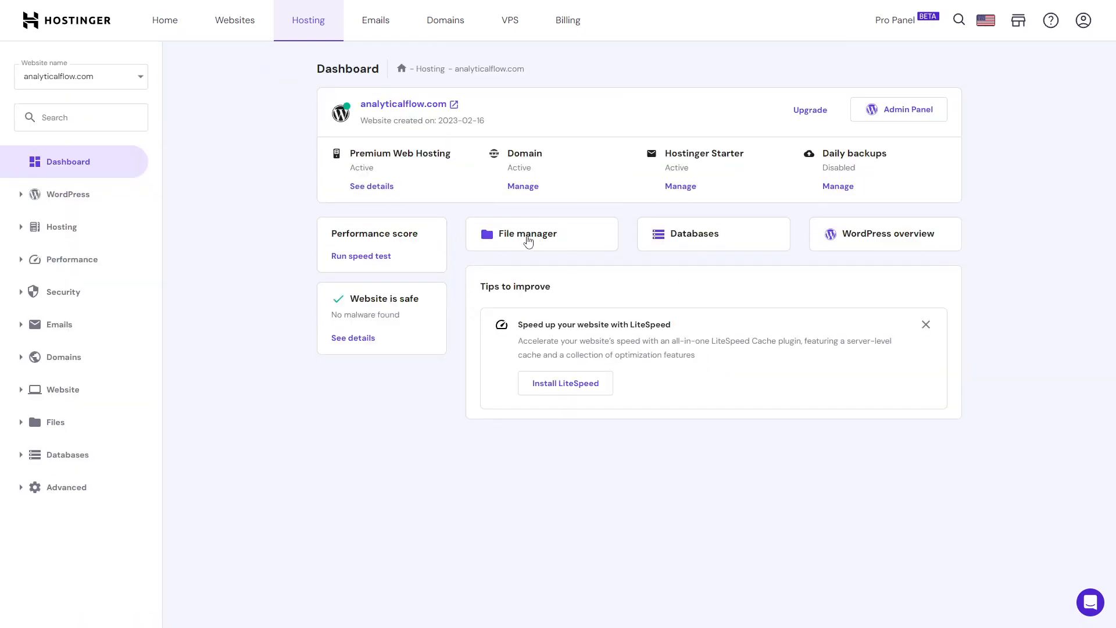
left_click(528, 234)
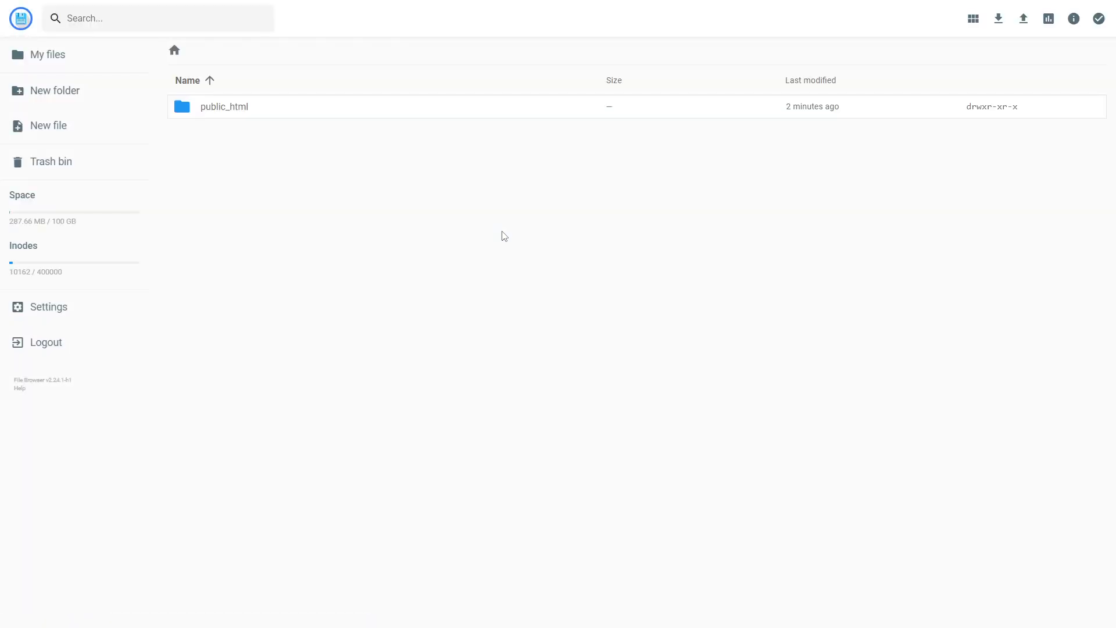
- Enter public_html to reveal the PHP pages and WordPress core files like wp-config.php
double_click(223, 106)
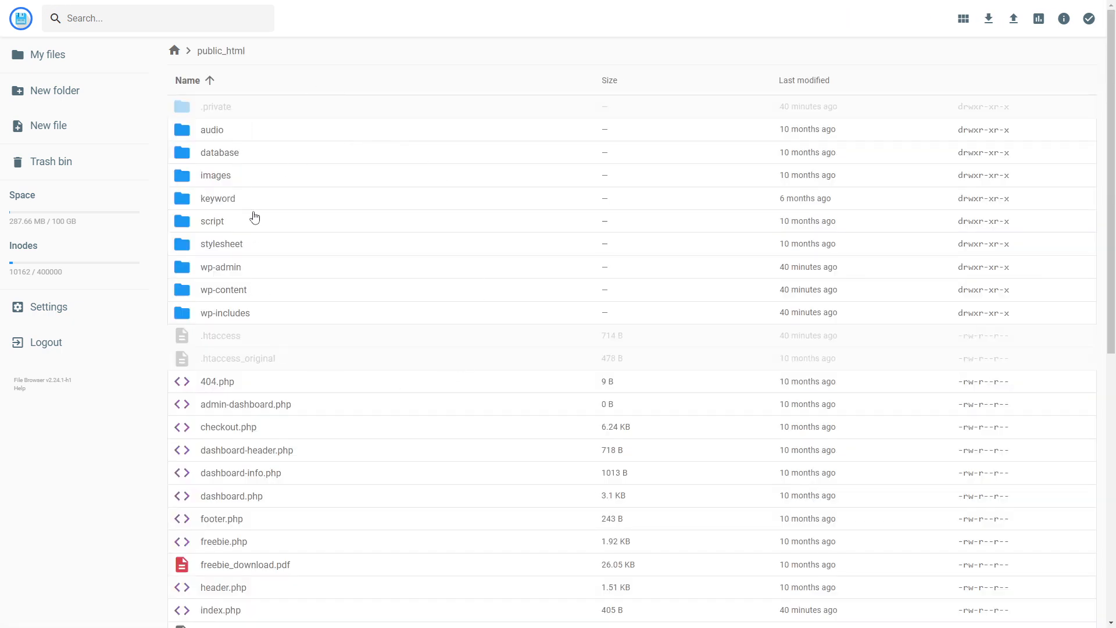
scroll("down", 3)
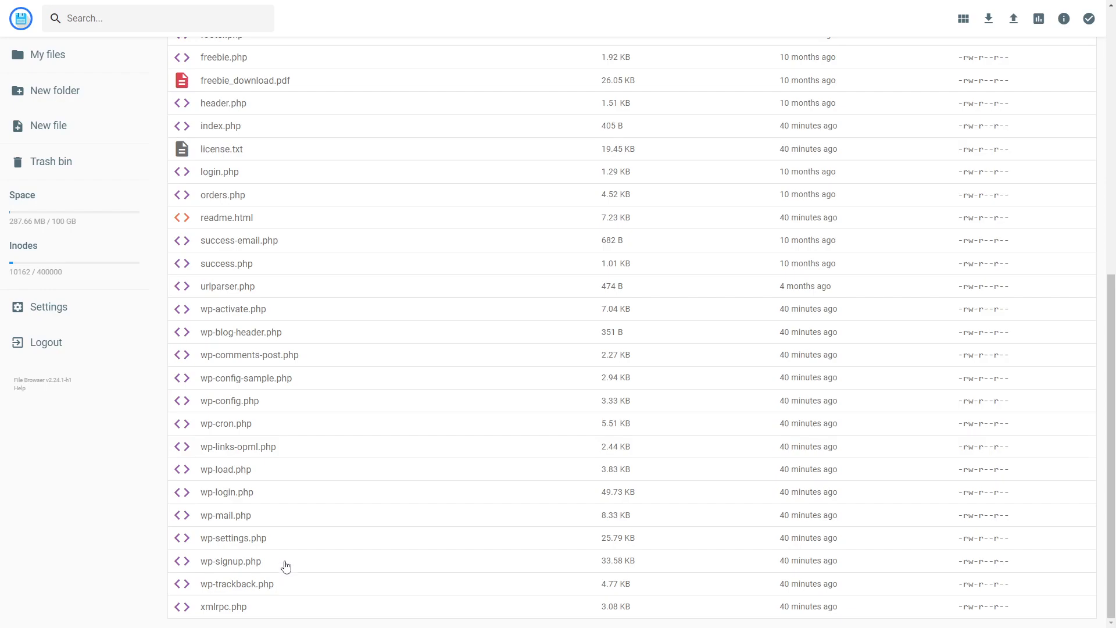
mouse_move(286, 554)
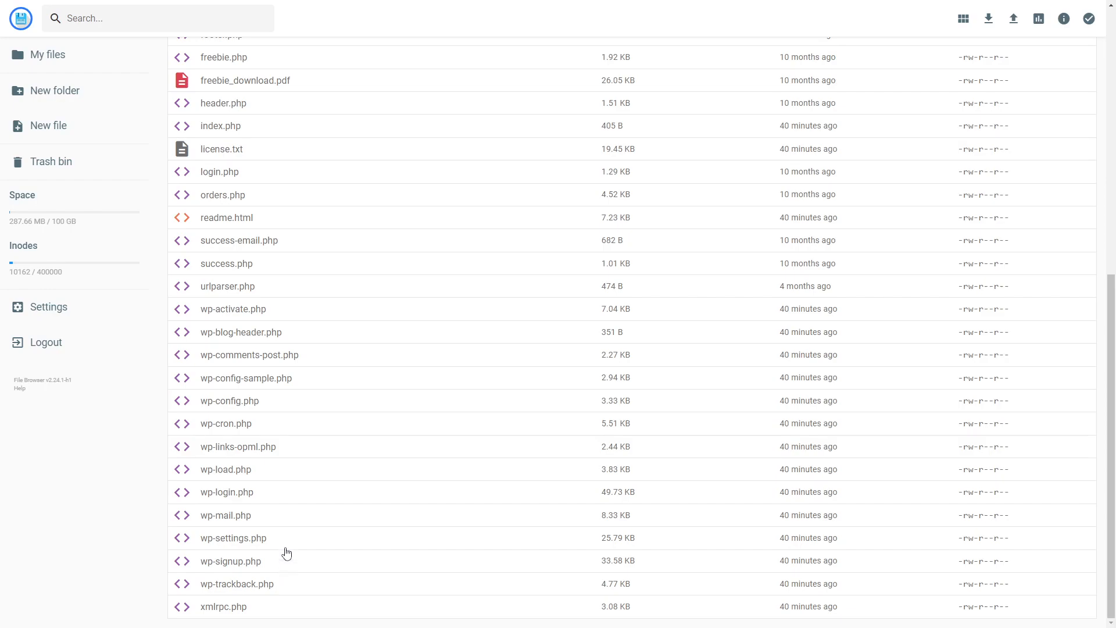